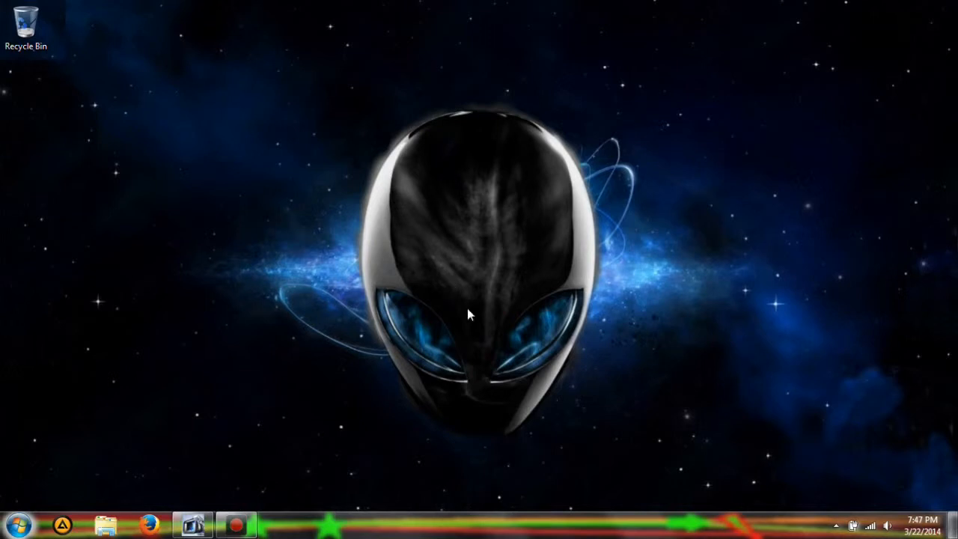
{"action": "mouse_move", "coordinate": [849, 141]}
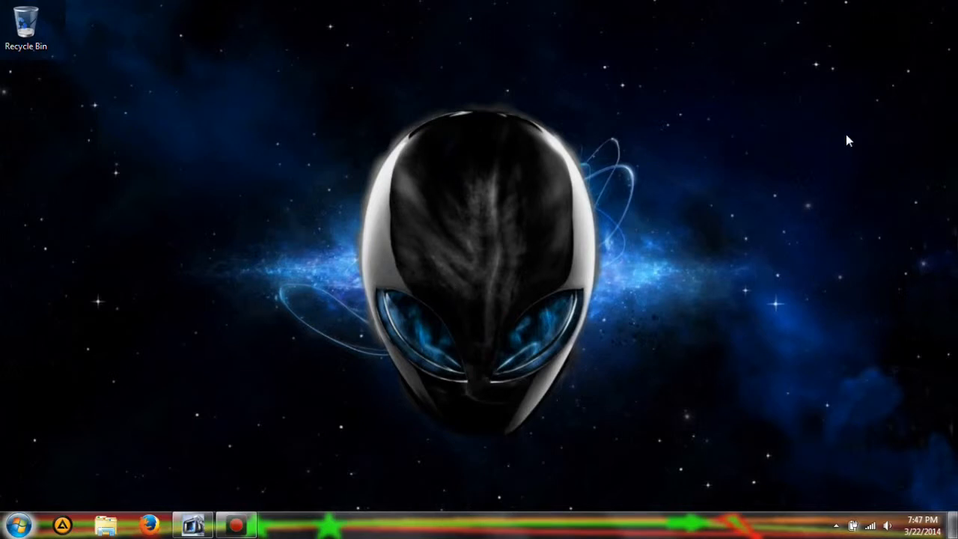
{"action": "mouse_move", "coordinate": [341, 312]}
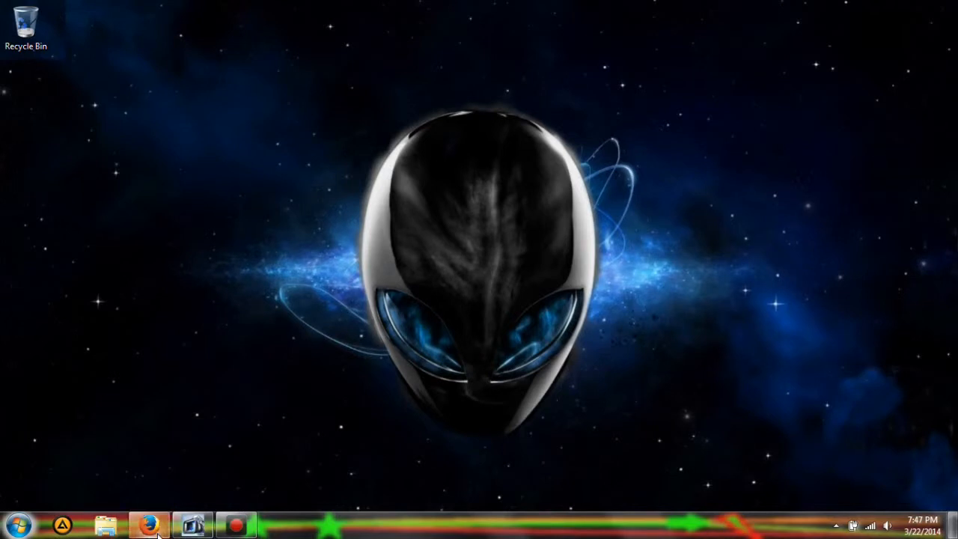
- Search Google Images for 'book' in Firefox and drag the stacked-books clipart onto the desktop
{"action": "left_click", "coordinate": [149, 524]}
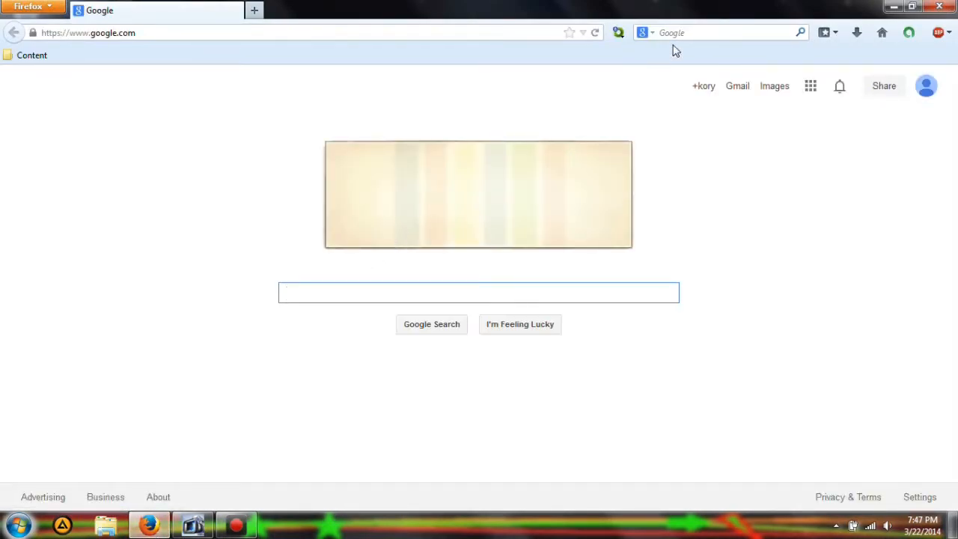
{"action": "type", "text": "book"}
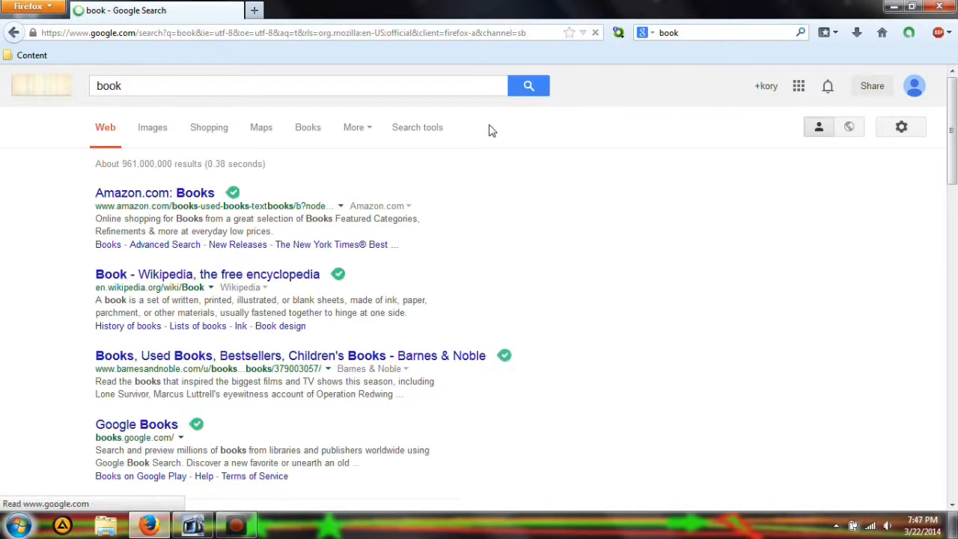
{"action": "left_click", "coordinate": [152, 127]}
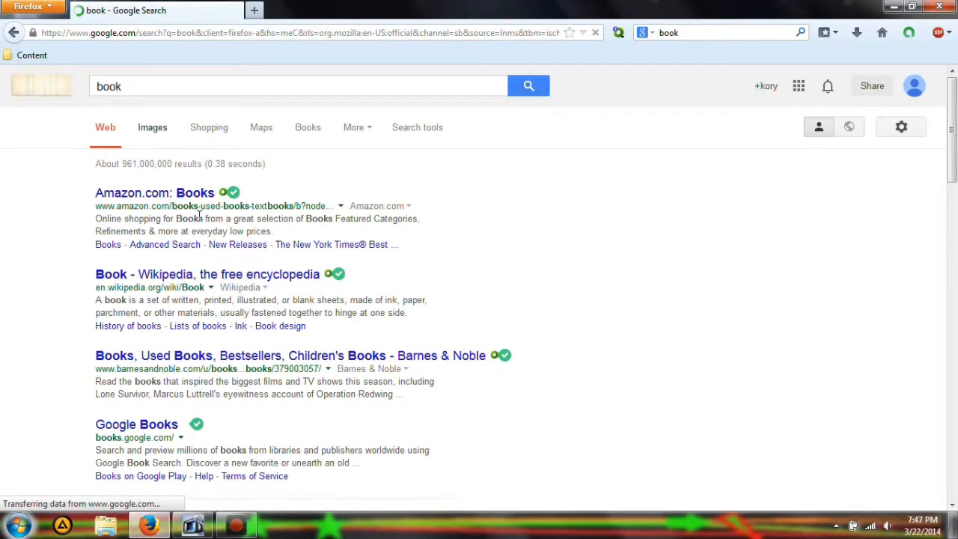
{"action": "left_click", "coordinate": [152, 127]}
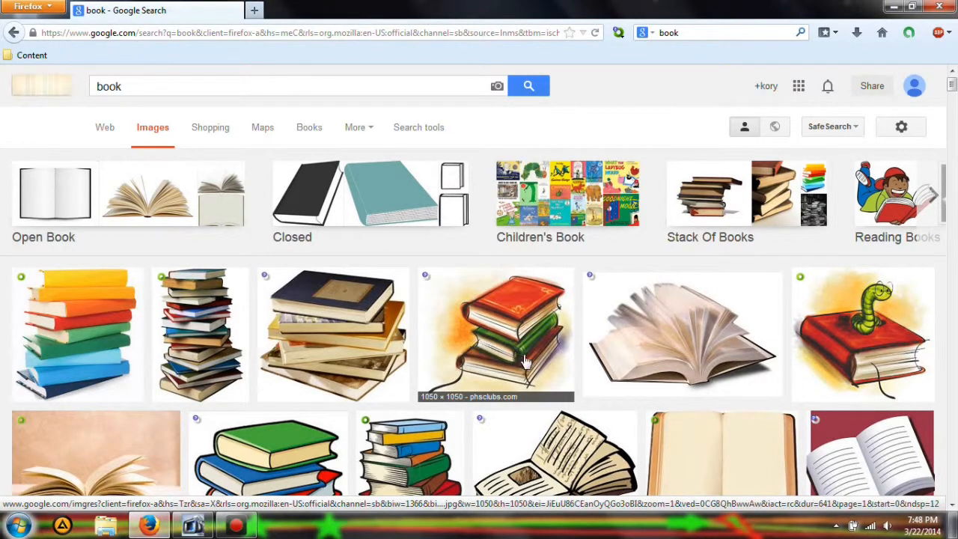
{"action": "left_click", "coordinate": [497, 333]}
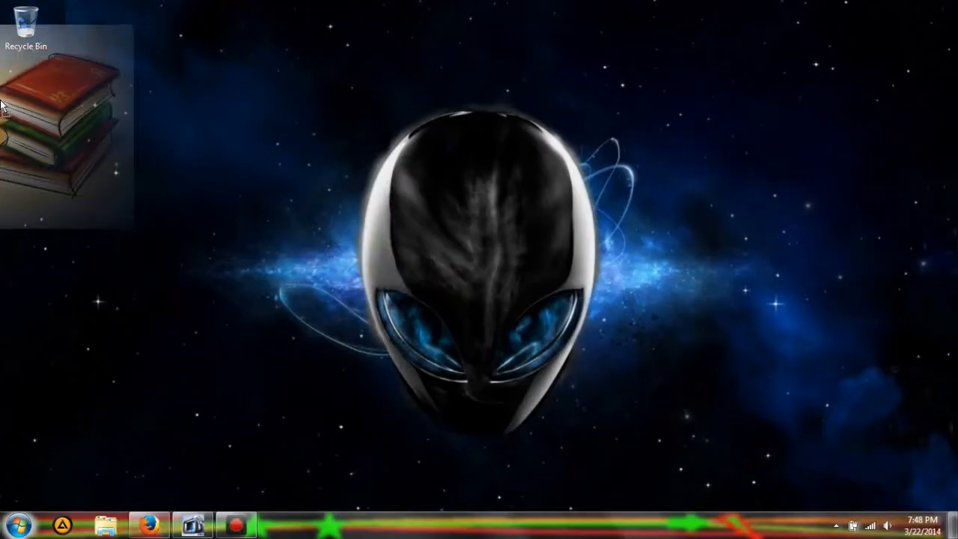
- Open the saved book image in Paint and zoom out to show the whole picture
{"action": "right_click", "coordinate": [26, 97]}
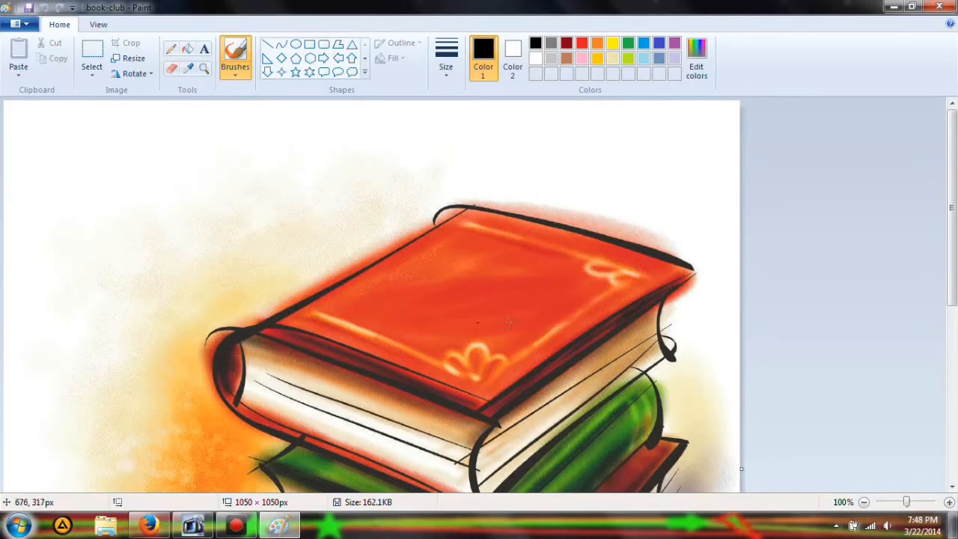
{"action": "left_click", "coordinate": [863, 501]}
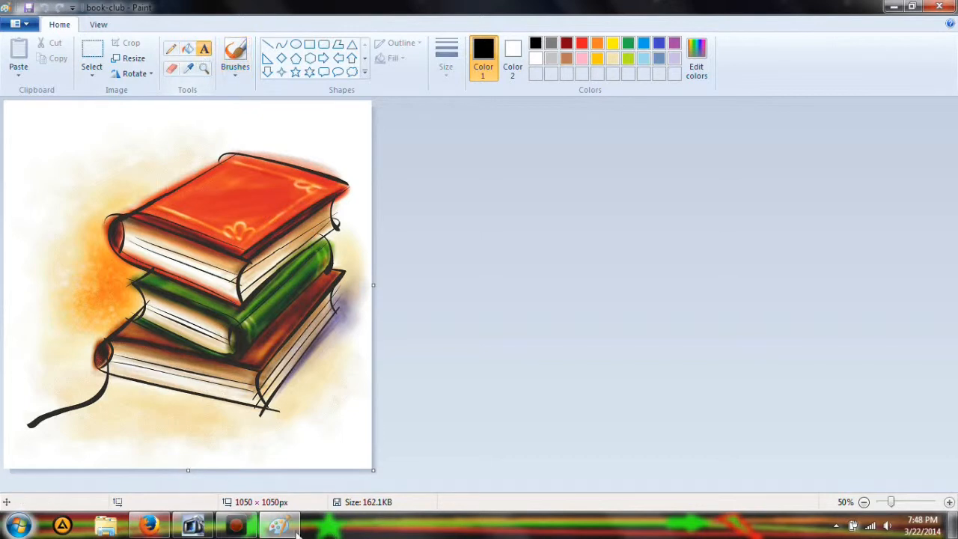
{"action": "mouse_move", "coordinate": [51, 239]}
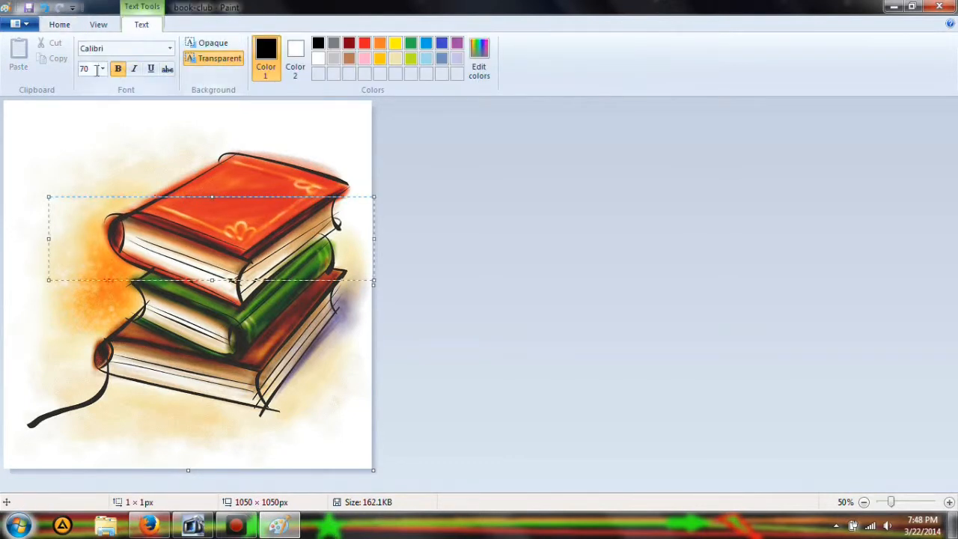
- Type 'Research' in size-200 bold black text over the books
{"action": "type", "text": "200"}
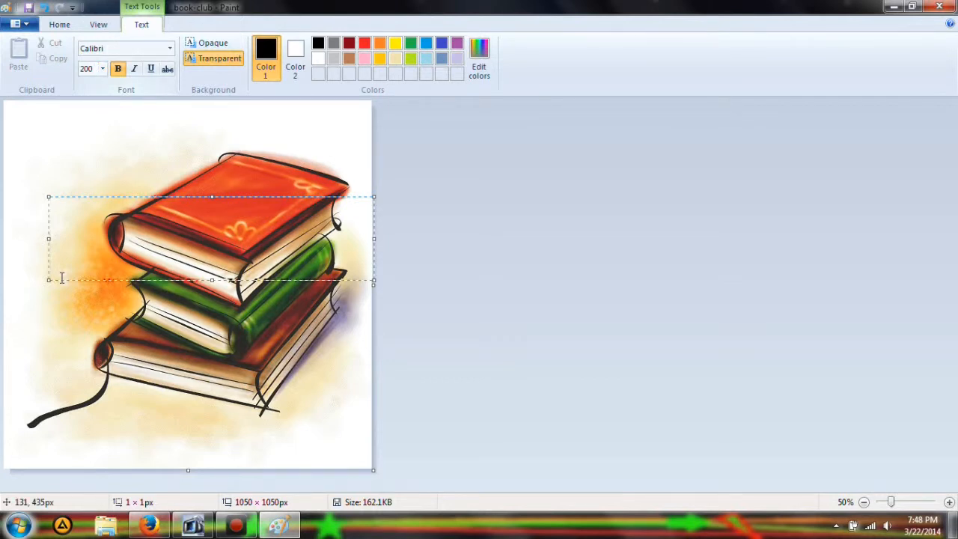
{"action": "type", "text": "Research"}
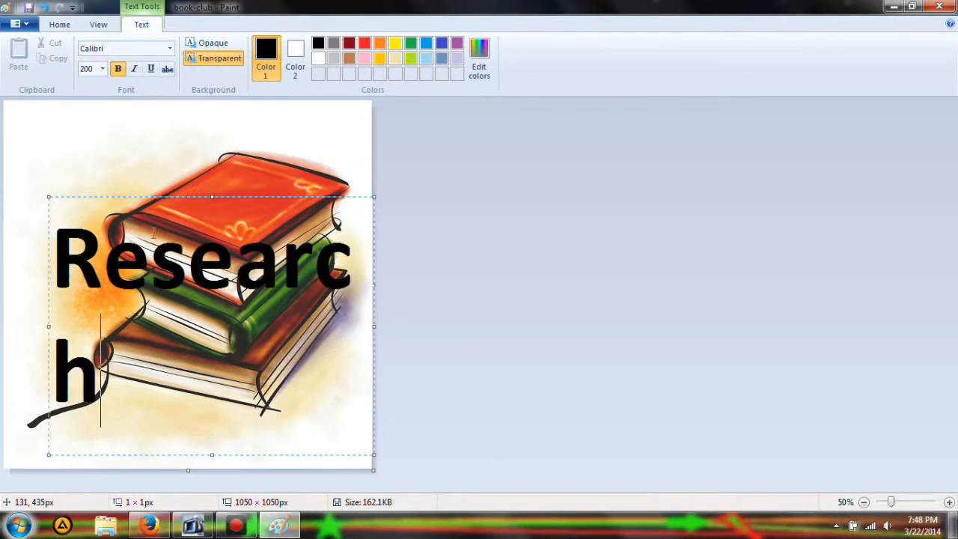
{"action": "mouse_move", "coordinate": [51, 328]}
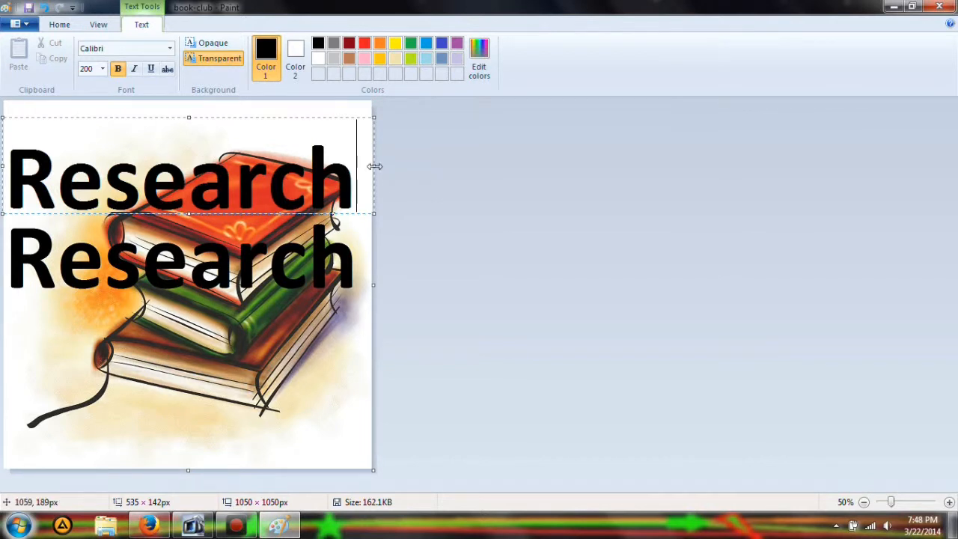
- Move one Research text over the other copy and recolour it bright cyan
{"action": "left_click_drag", "start_coordinate": [374, 166], "coordinate": [355, 170]}
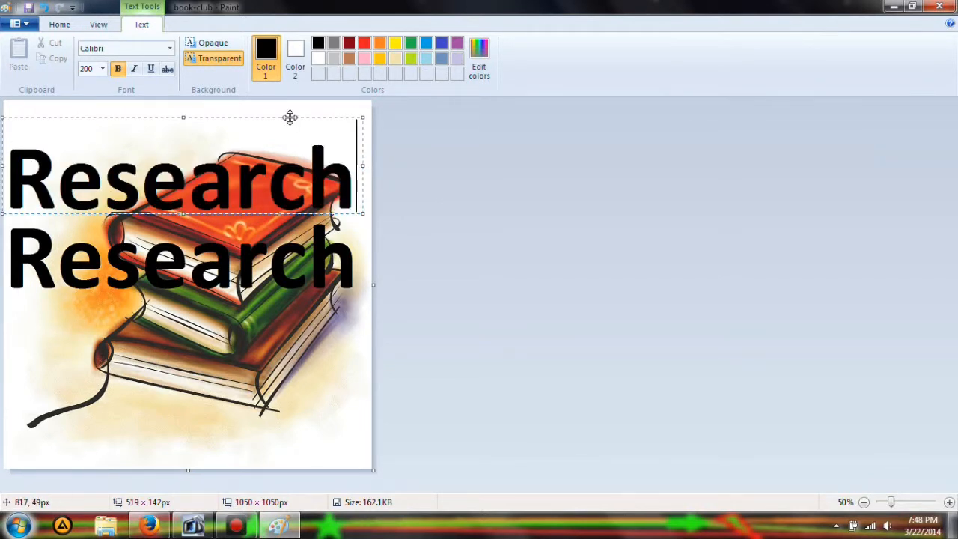
{"action": "left_click_drag", "start_coordinate": [290, 117], "coordinate": [288, 198]}
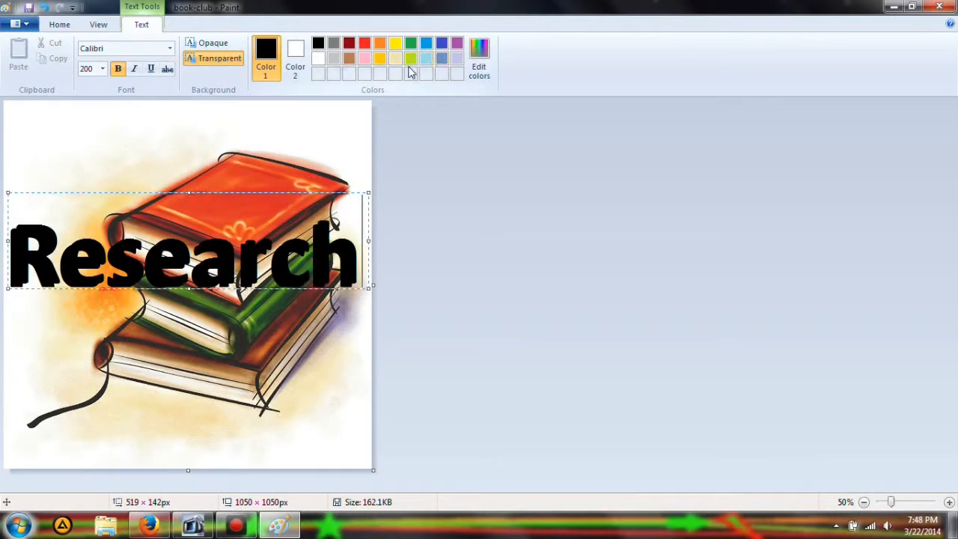
{"action": "left_click", "coordinate": [412, 59]}
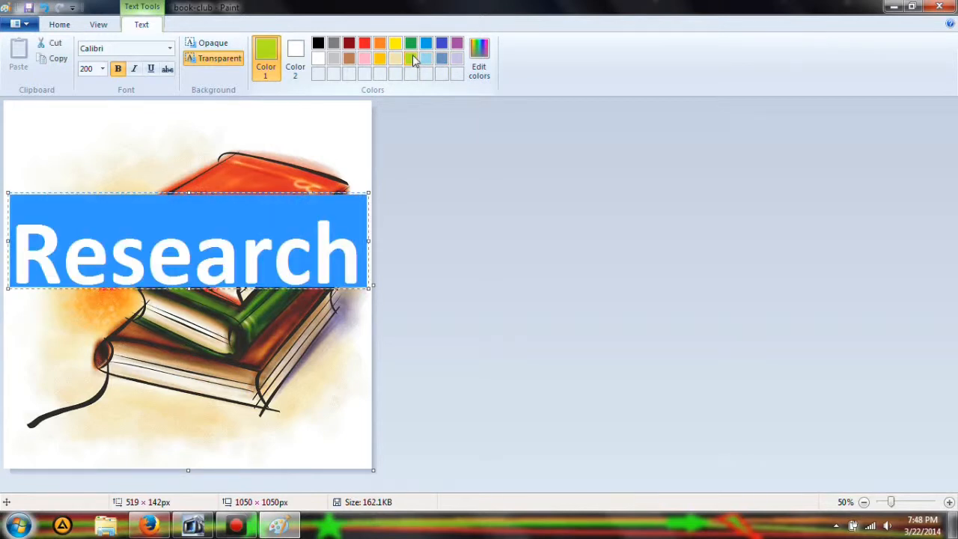
{"action": "left_click", "coordinate": [411, 43]}
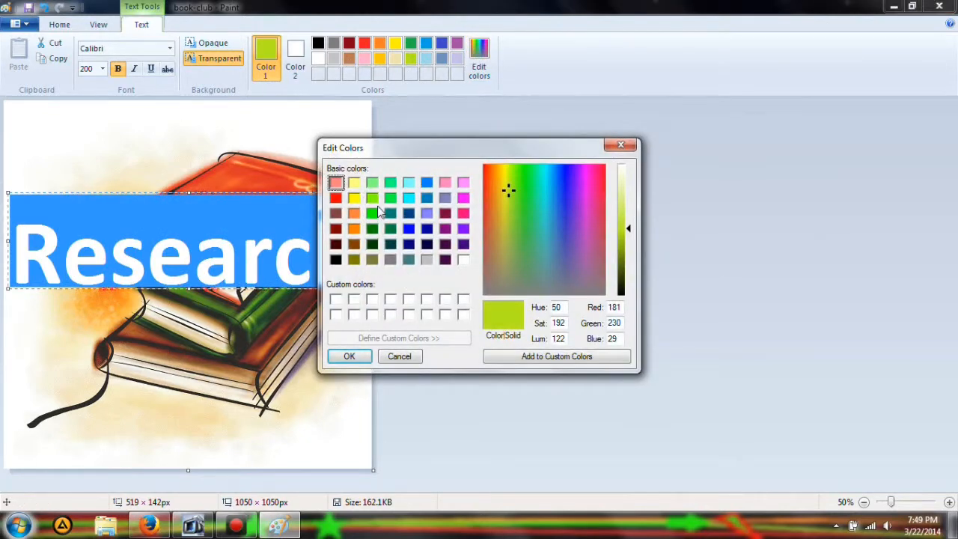
{"action": "left_click", "coordinate": [408, 198]}
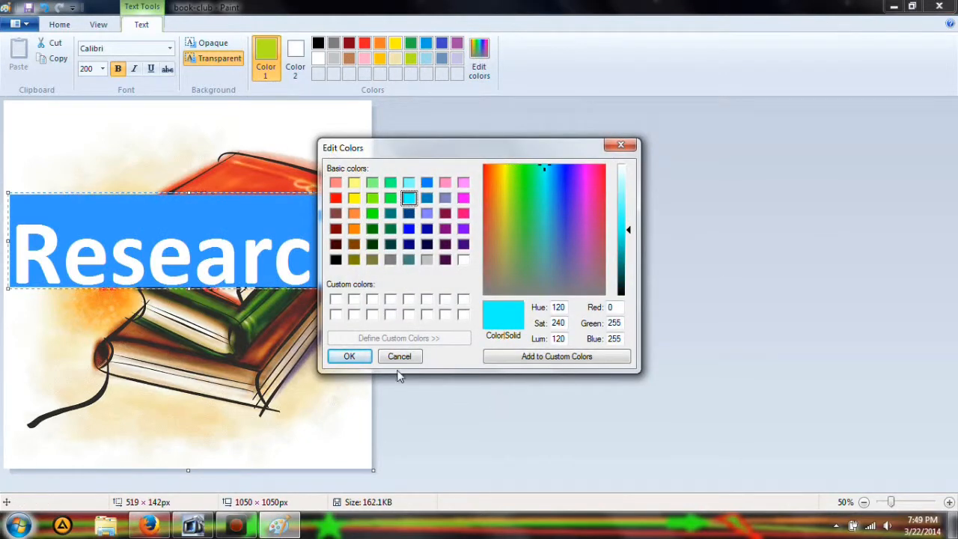
{"action": "left_click", "coordinate": [348, 356]}
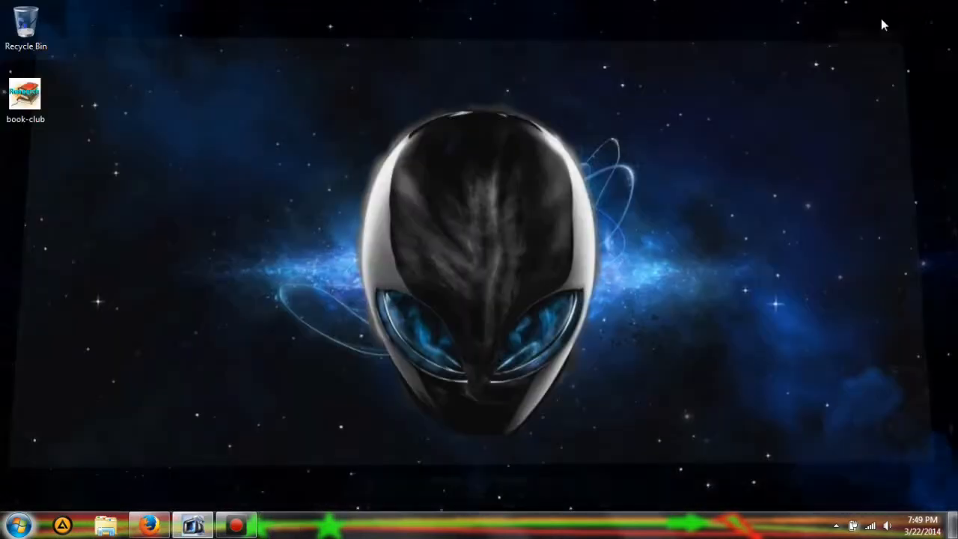
- Reopen the book-club picture from the desktop with Edit and pick the Select tool
{"action": "right_click", "coordinate": [26, 92]}
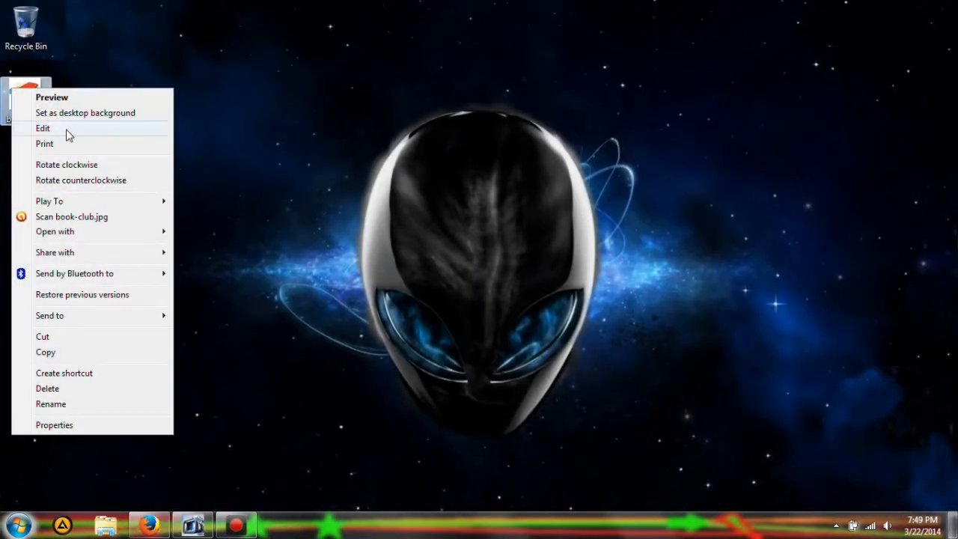
{"action": "left_click", "coordinate": [43, 128]}
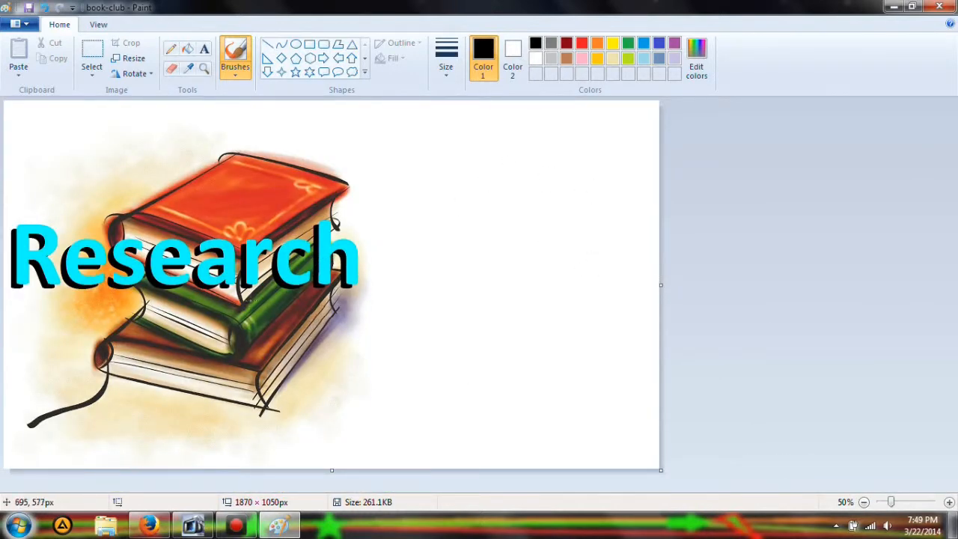
{"action": "left_click", "coordinate": [91, 56]}
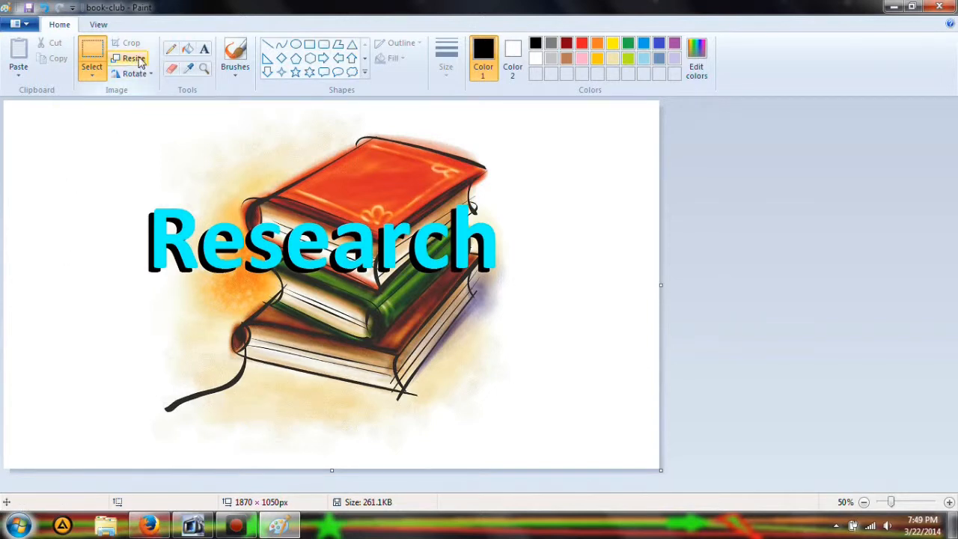
- Resize the picture to 1300 pixels wide with Maintain aspect ratio turned off
{"action": "left_click", "coordinate": [133, 58]}
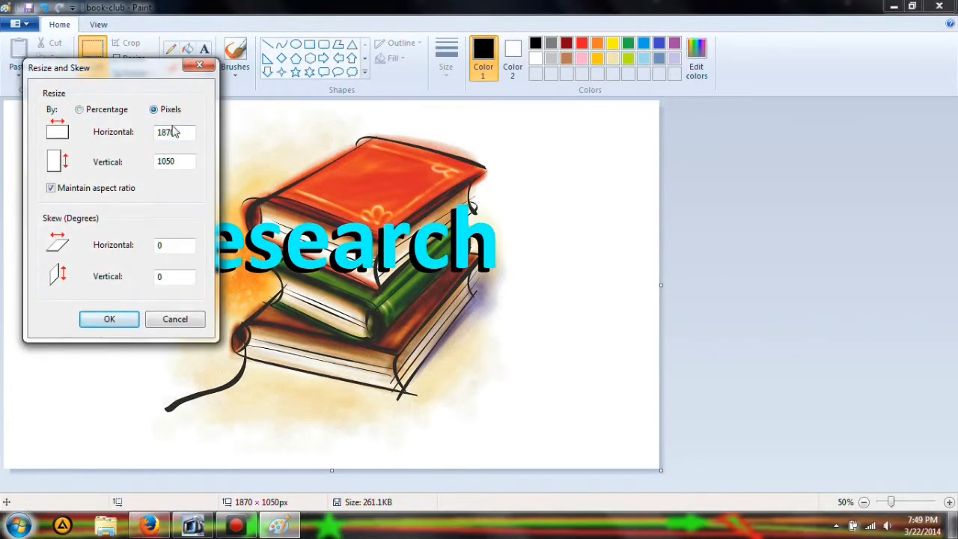
{"action": "left_click", "coordinate": [50, 188]}
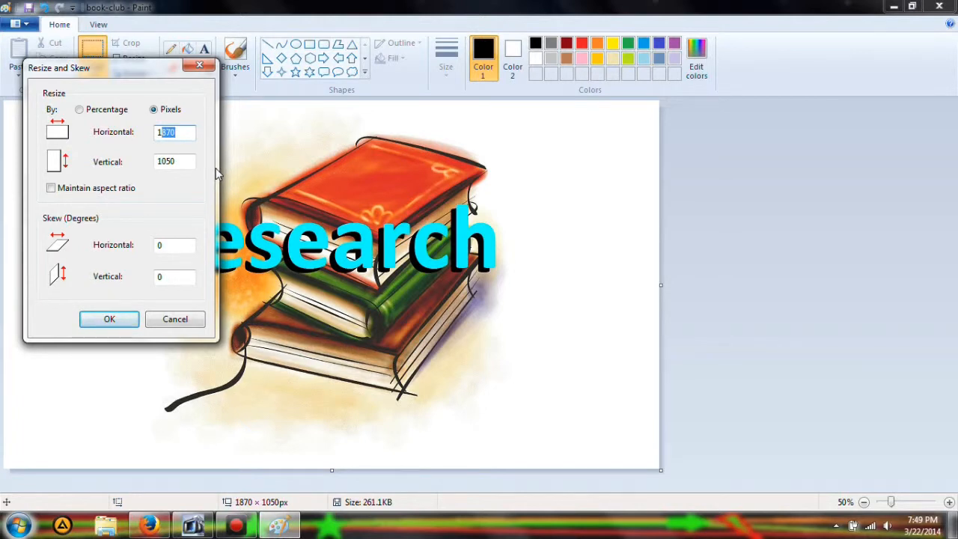
{"action": "type", "text": "113"}
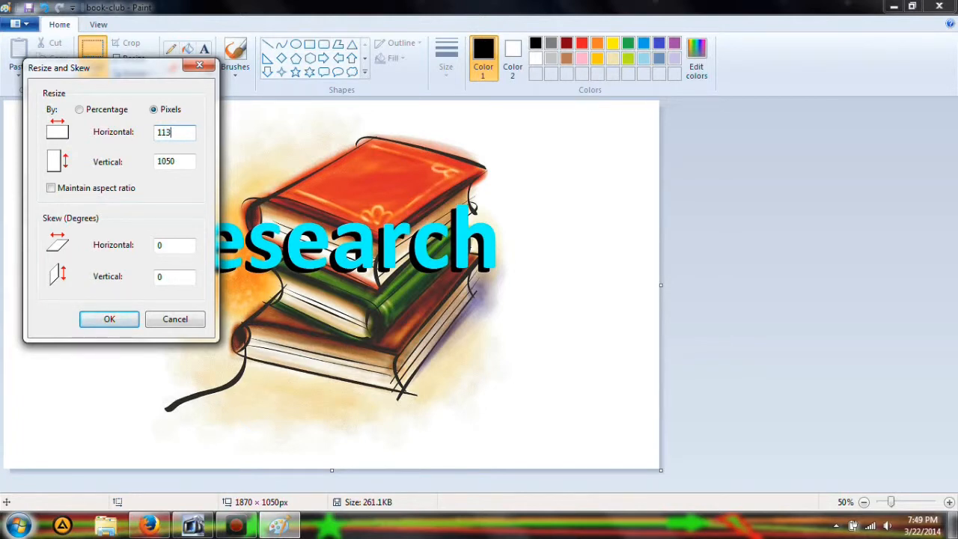
{"action": "type", "text": "1300"}
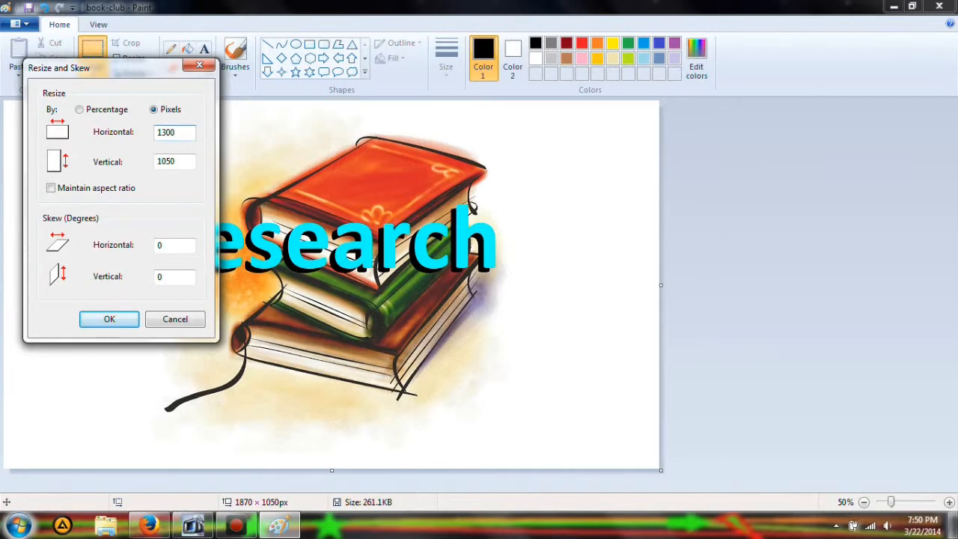
{"action": "left_click", "coordinate": [109, 319]}
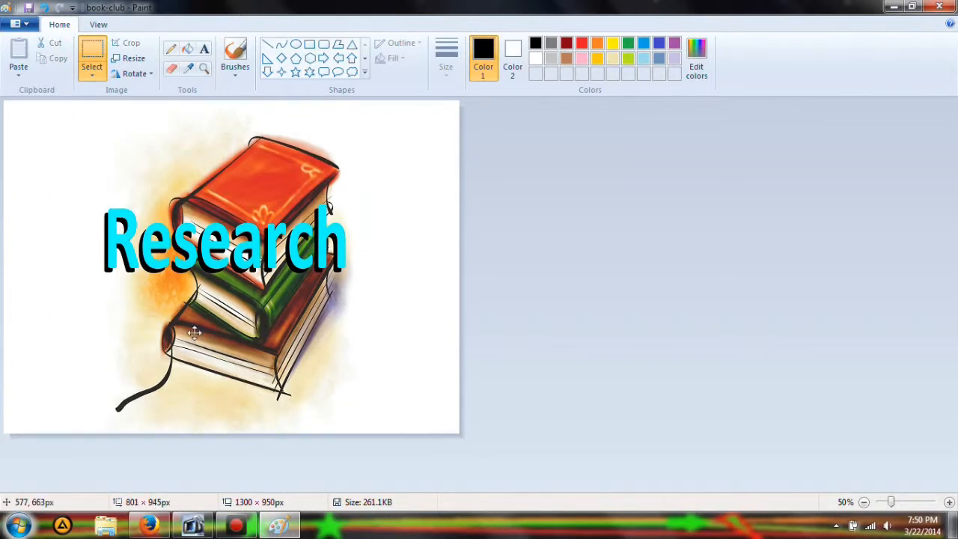
- Adjust the canvas width to 1062 pixels and enlarge the selected books artwork to fill it
{"action": "left_click_drag", "start_coordinate": [194, 333], "coordinate": [120, 269]}
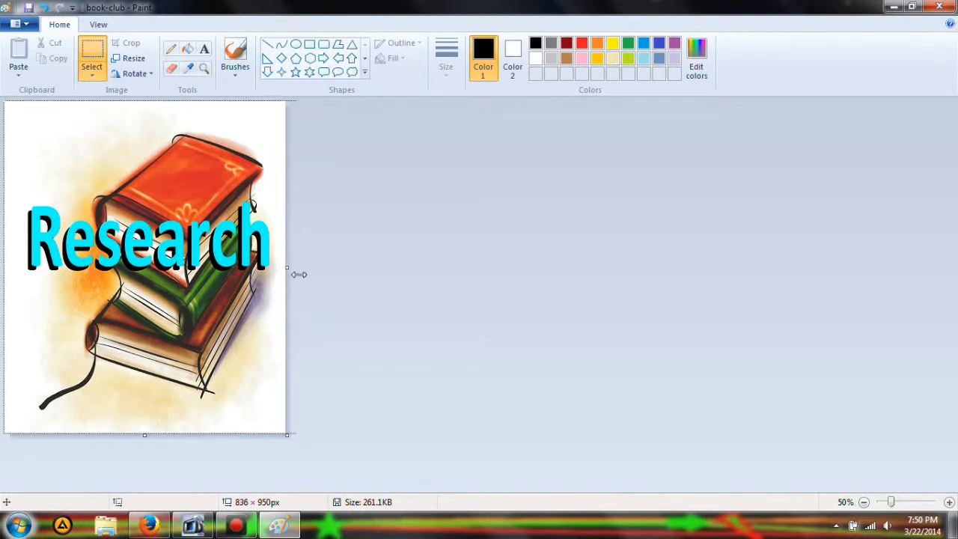
{"action": "left_click_drag", "start_coordinate": [286, 268], "coordinate": [350, 268]}
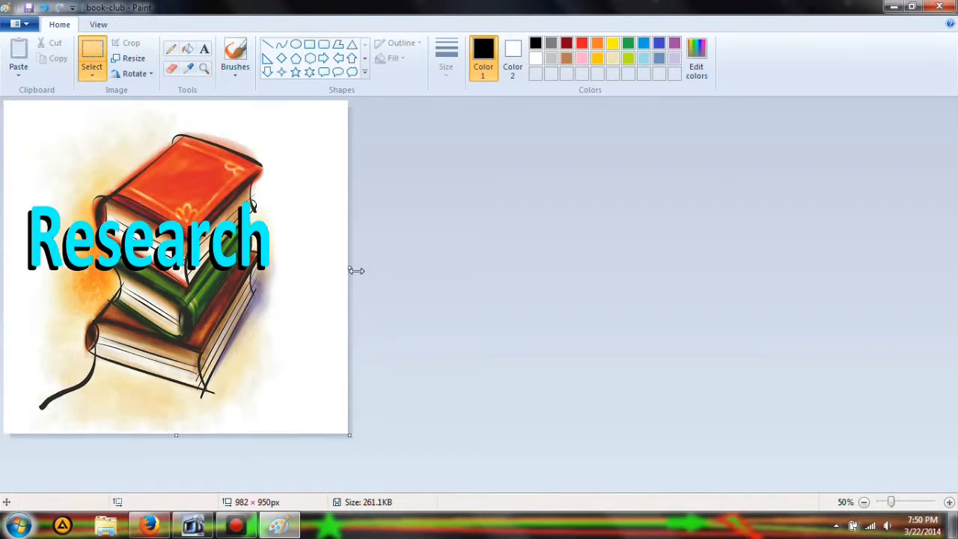
{"action": "left_click_drag", "start_coordinate": [350, 269], "coordinate": [377, 270]}
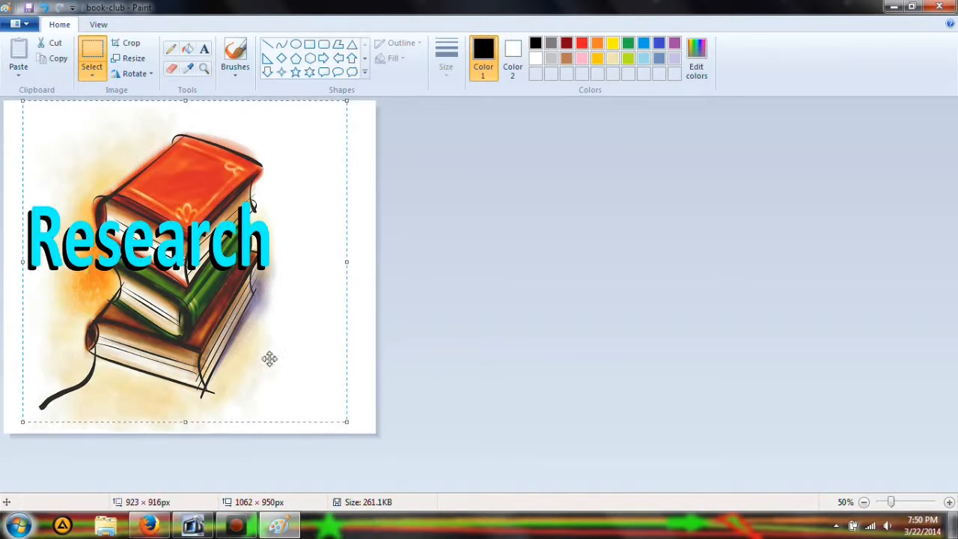
{"action": "left_click_drag", "start_coordinate": [346, 420], "coordinate": [423, 452]}
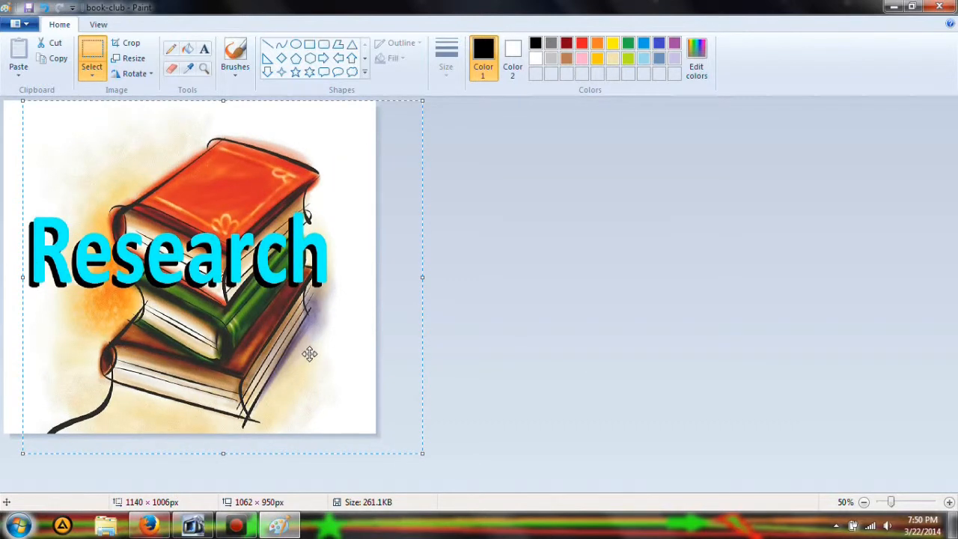
{"action": "mouse_move", "coordinate": [21, 318]}
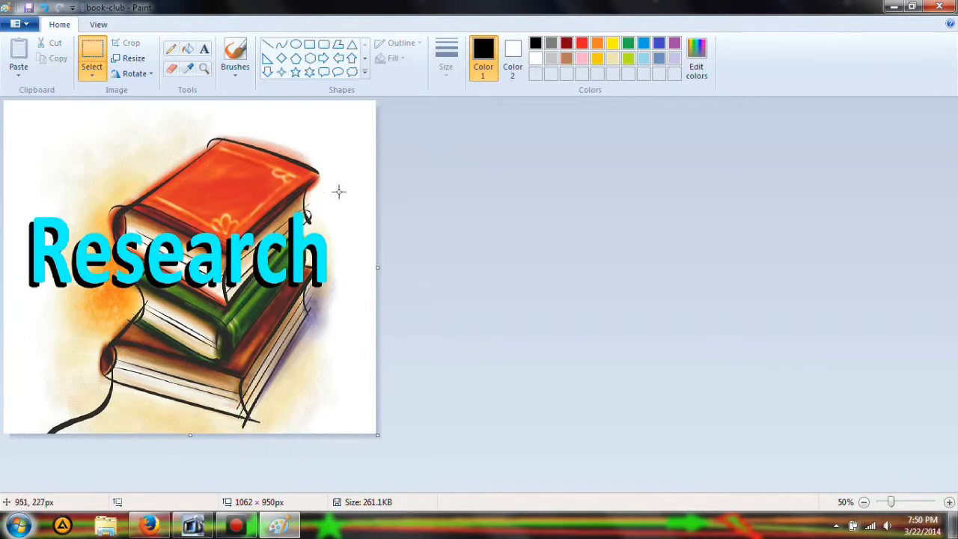
{"action": "mouse_move", "coordinate": [389, 371]}
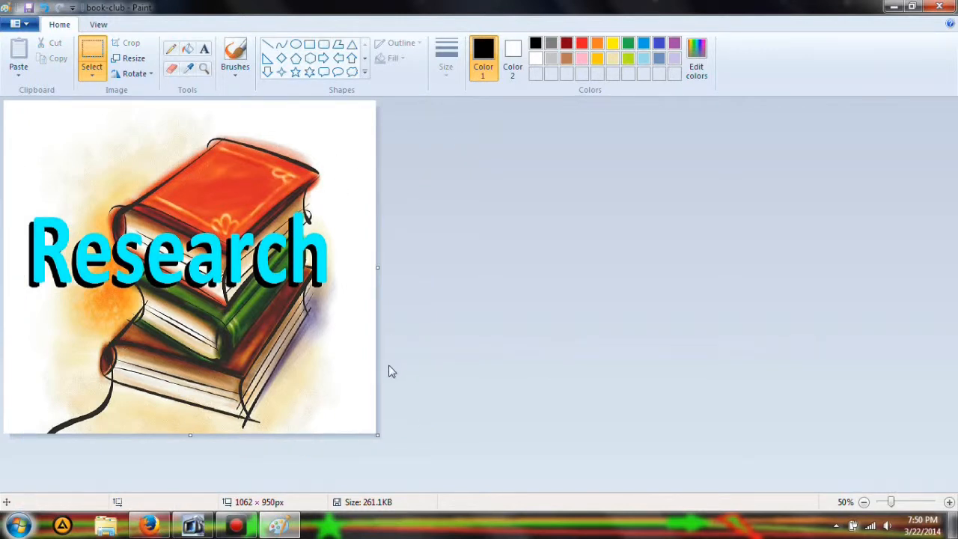
{"action": "mouse_move", "coordinate": [650, 396]}
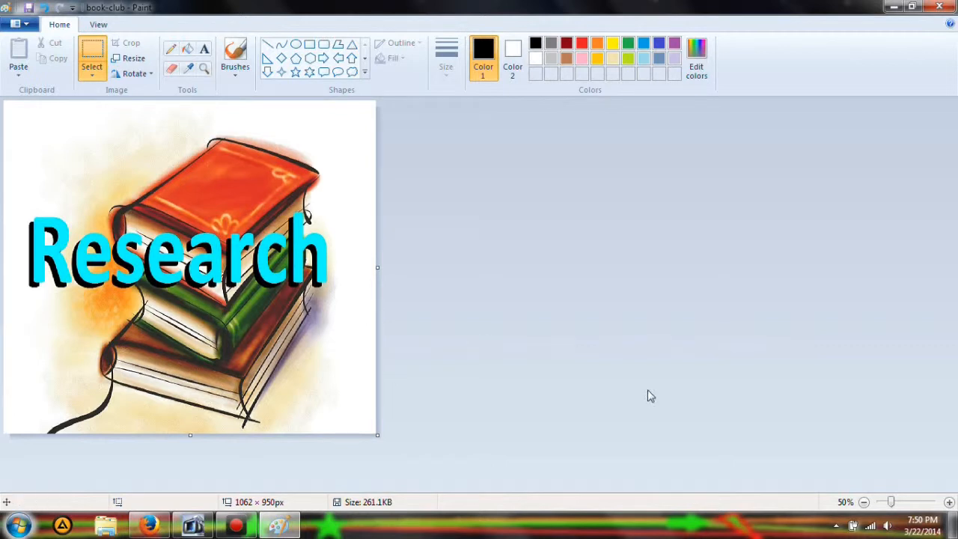
{"action": "mouse_move", "coordinate": [568, 430]}
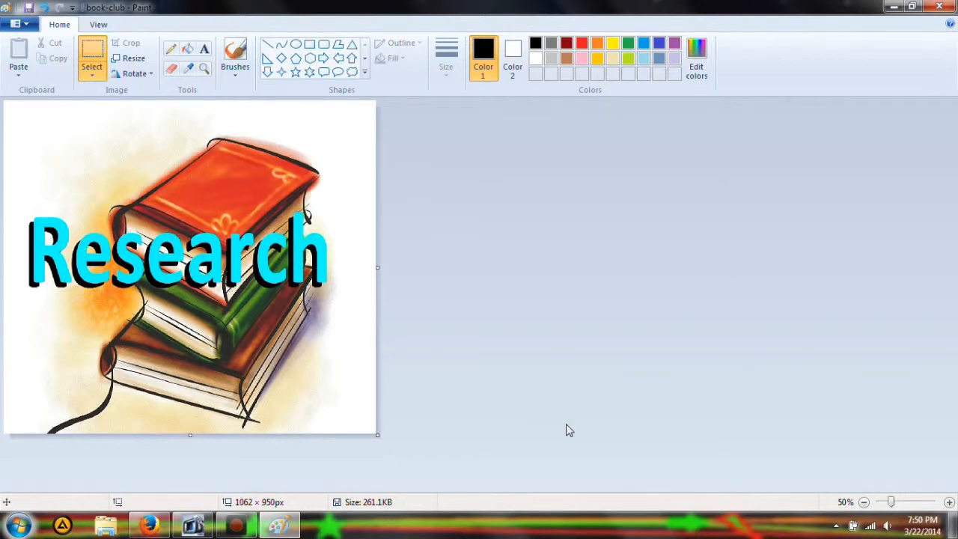
{"action": "mouse_move", "coordinate": [566, 437]}
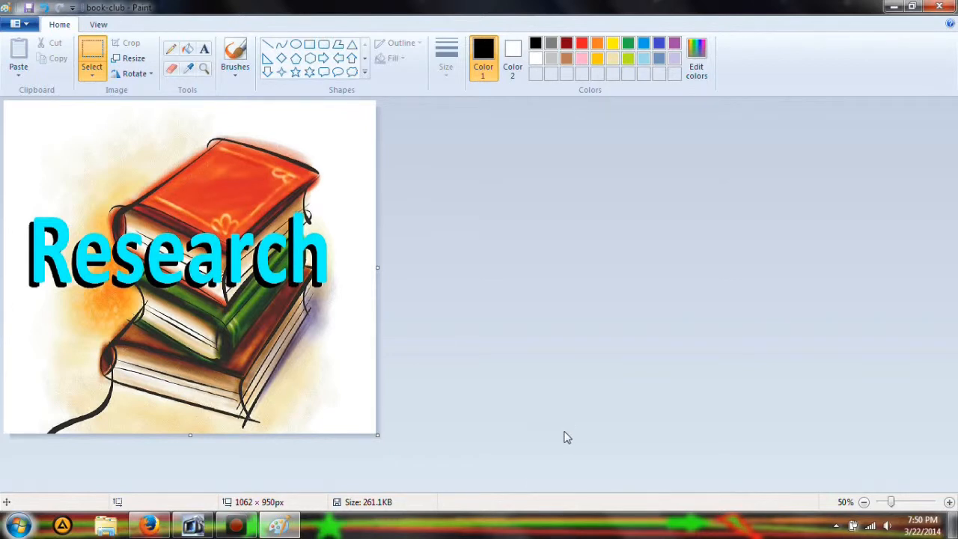